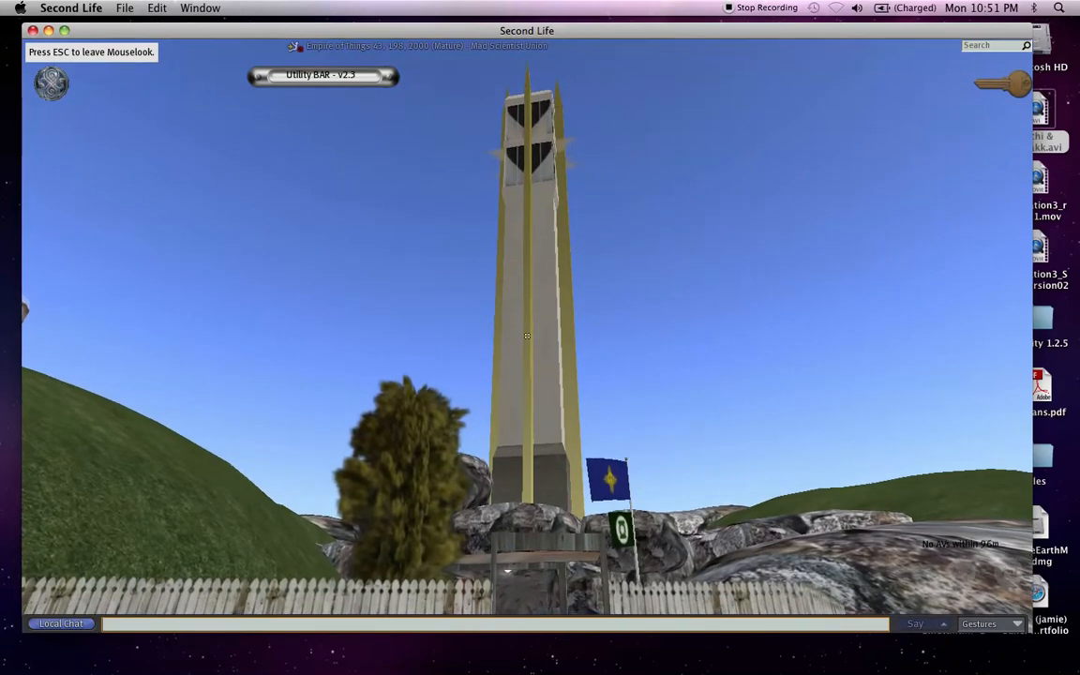
Step: Leave mouselook near the tower base to return to the third-person camera
key("Escape")
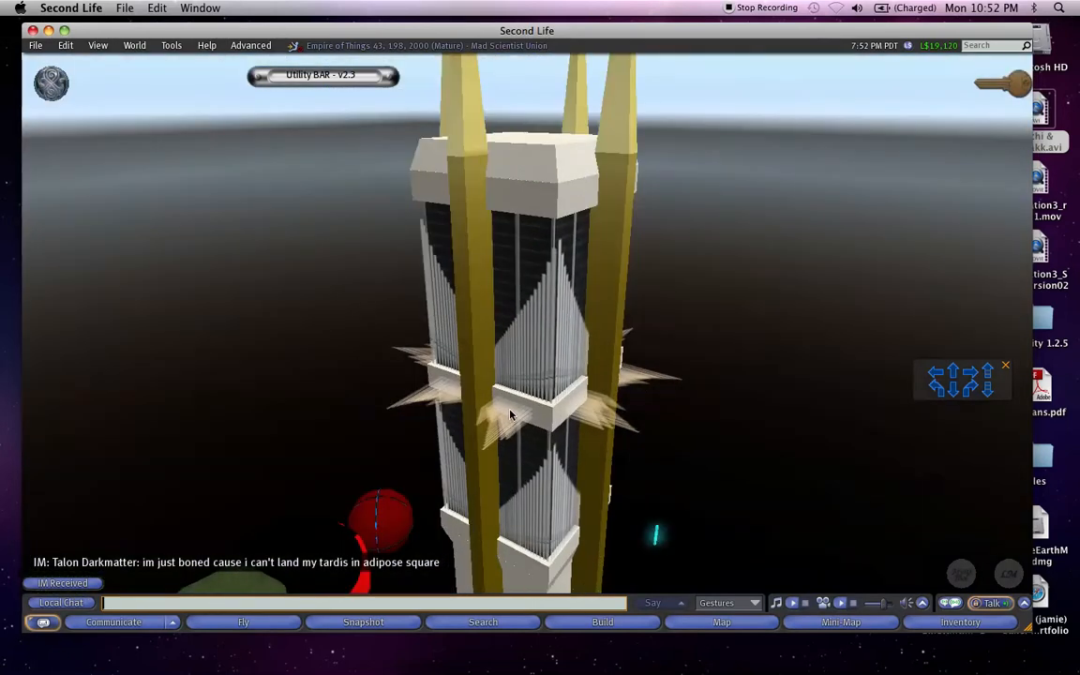
mouse_move(519, 439)
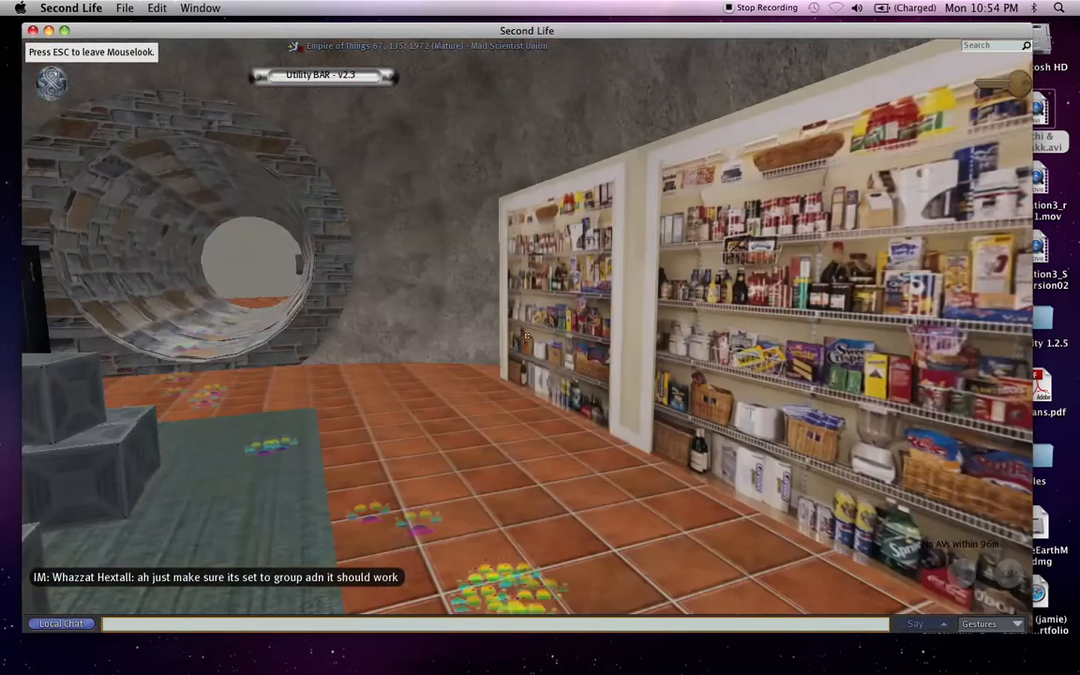
mouse_move(527, 336)
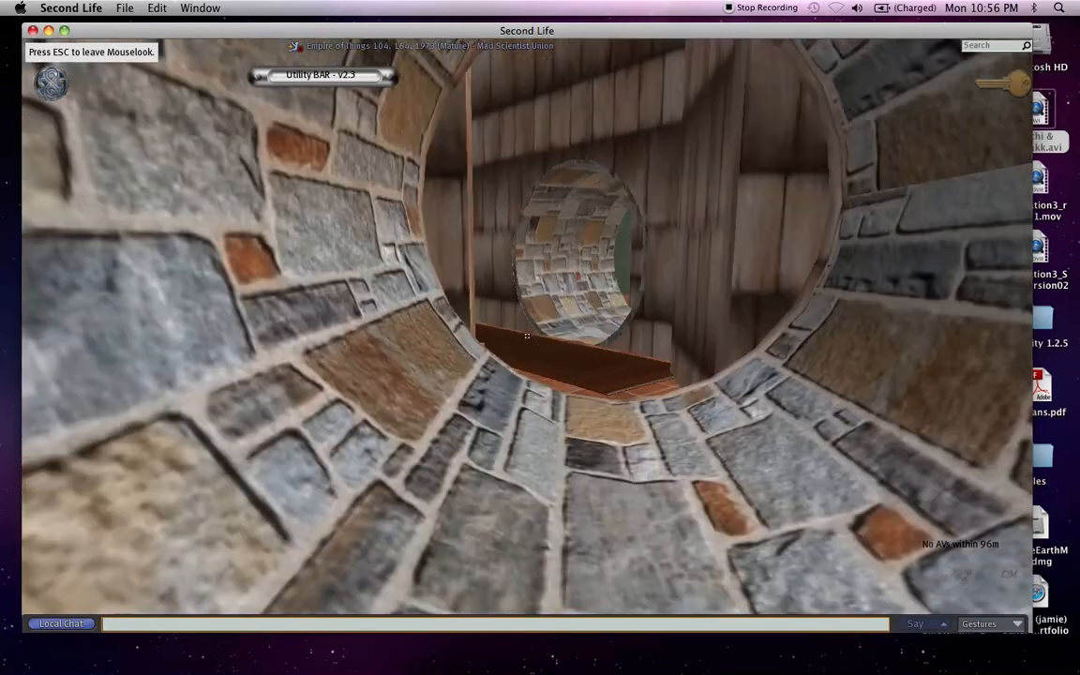
mouse_move(526, 335)
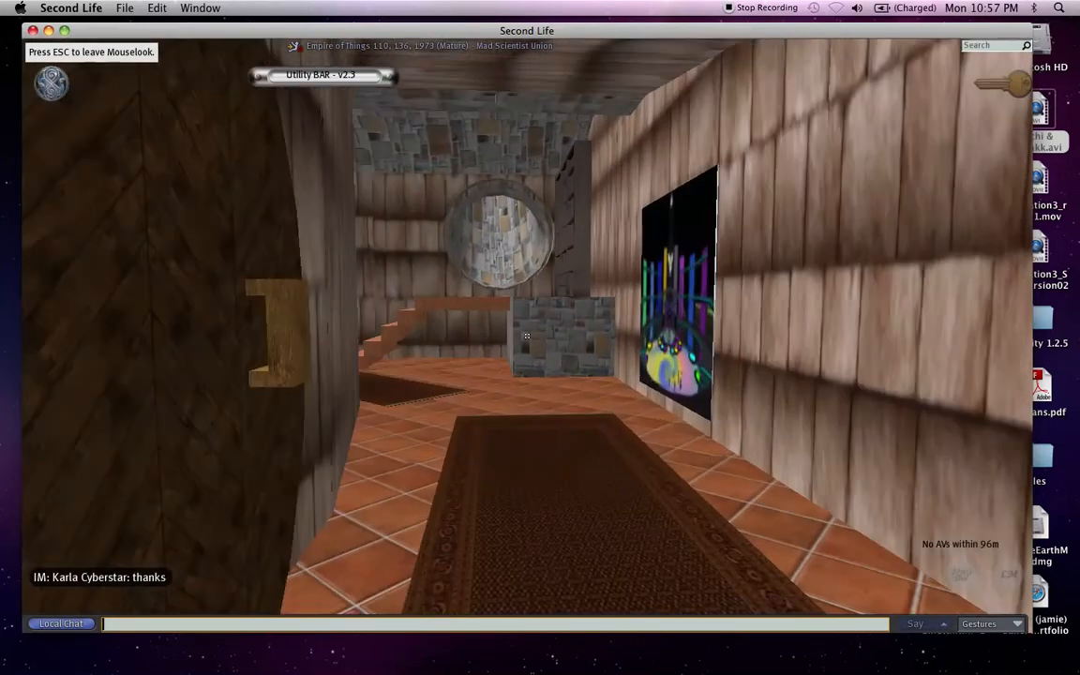
Step: Leave mouselook in the wooden room so the avatar appears standing on the rug
key("Escape")
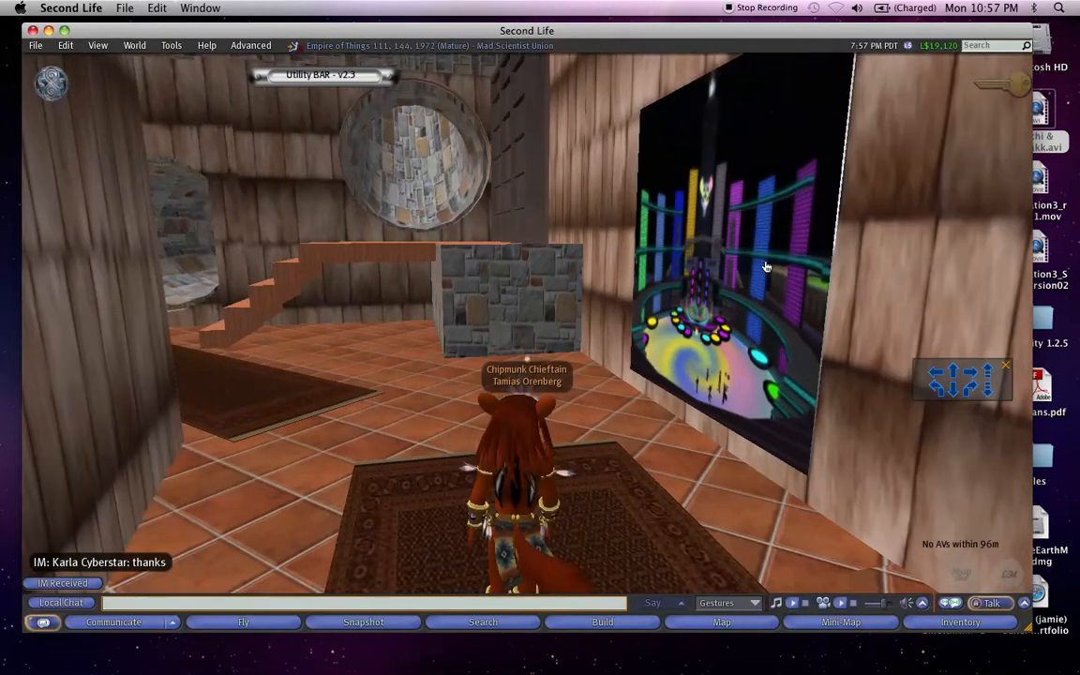